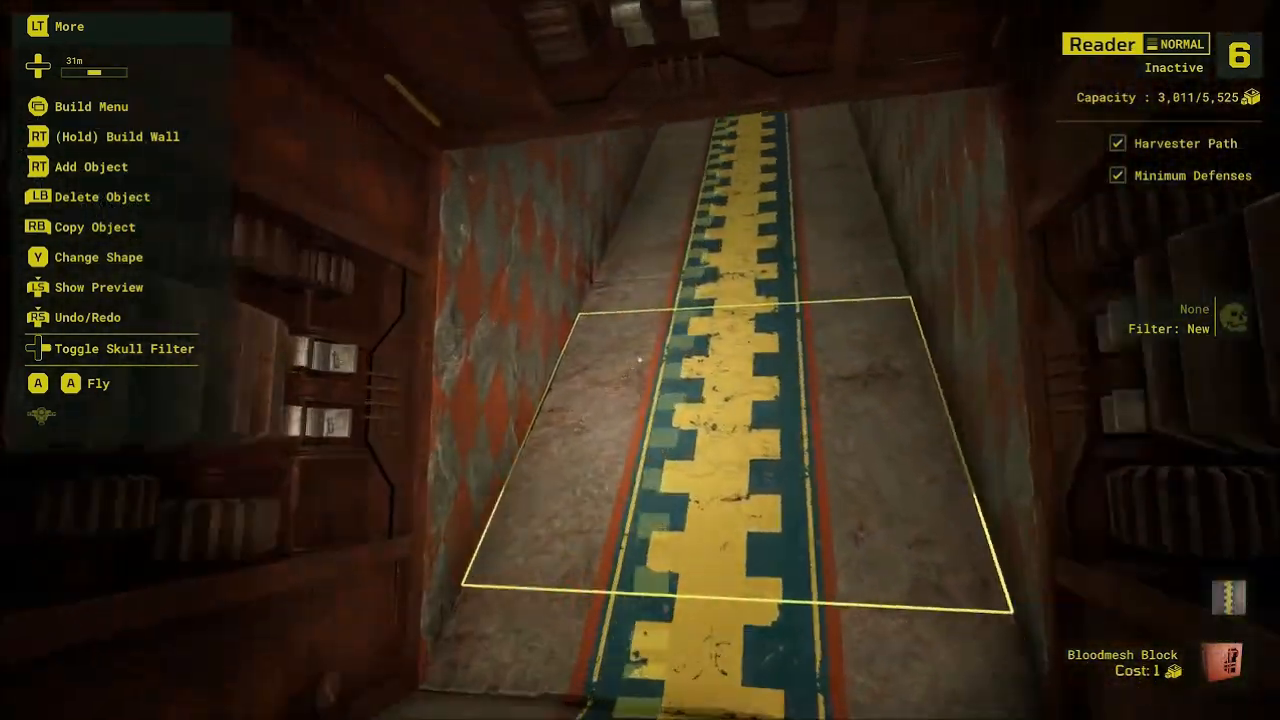
mouse_move(640, 360)
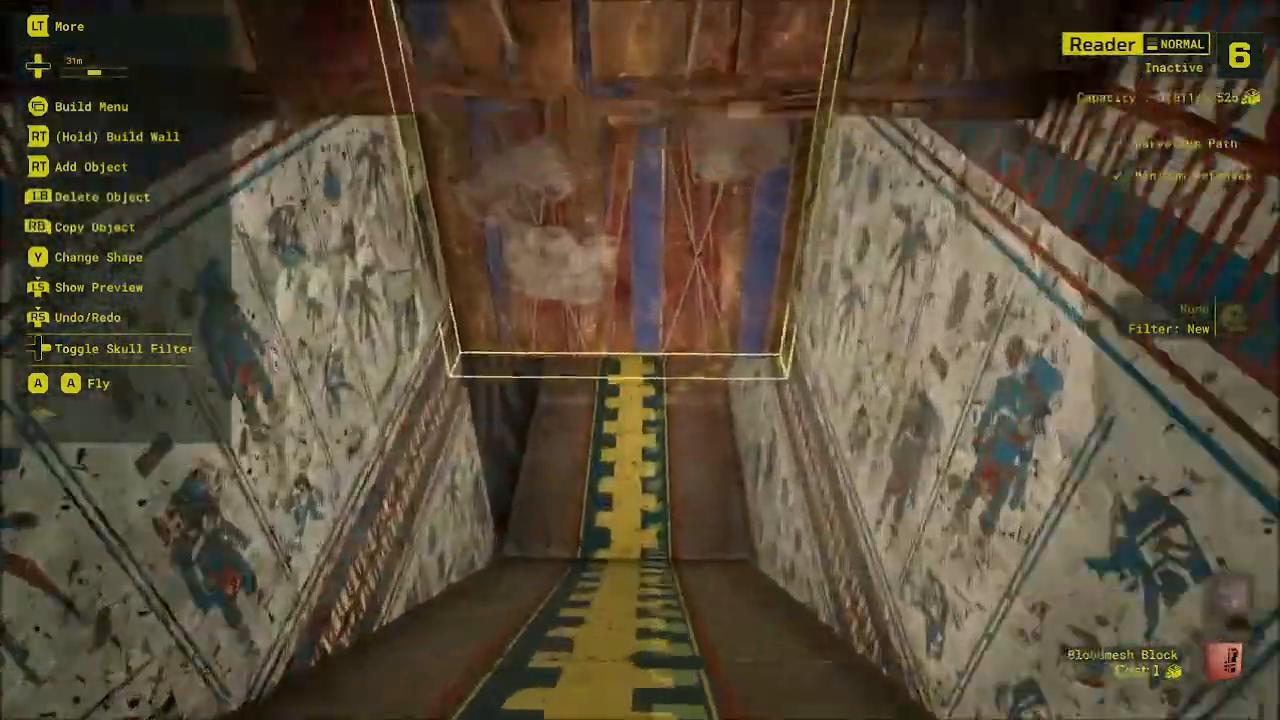
mouse_move(640, 360)
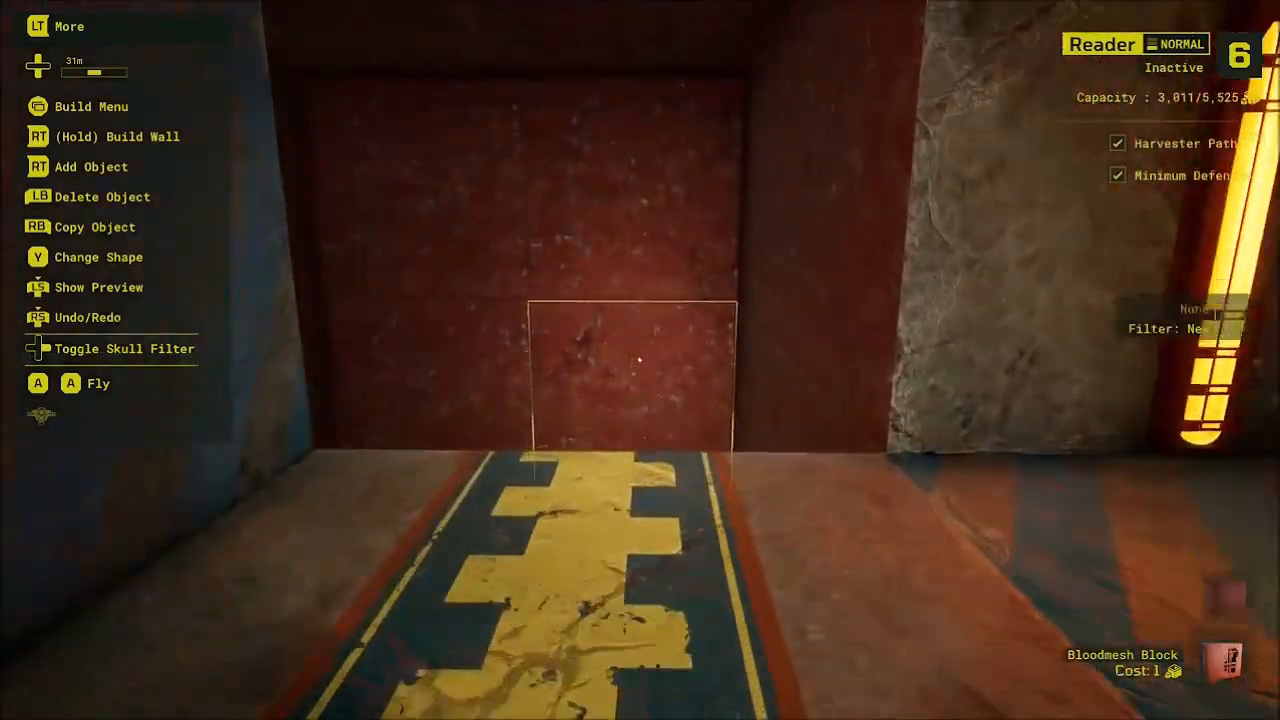
mouse_move(640, 360)
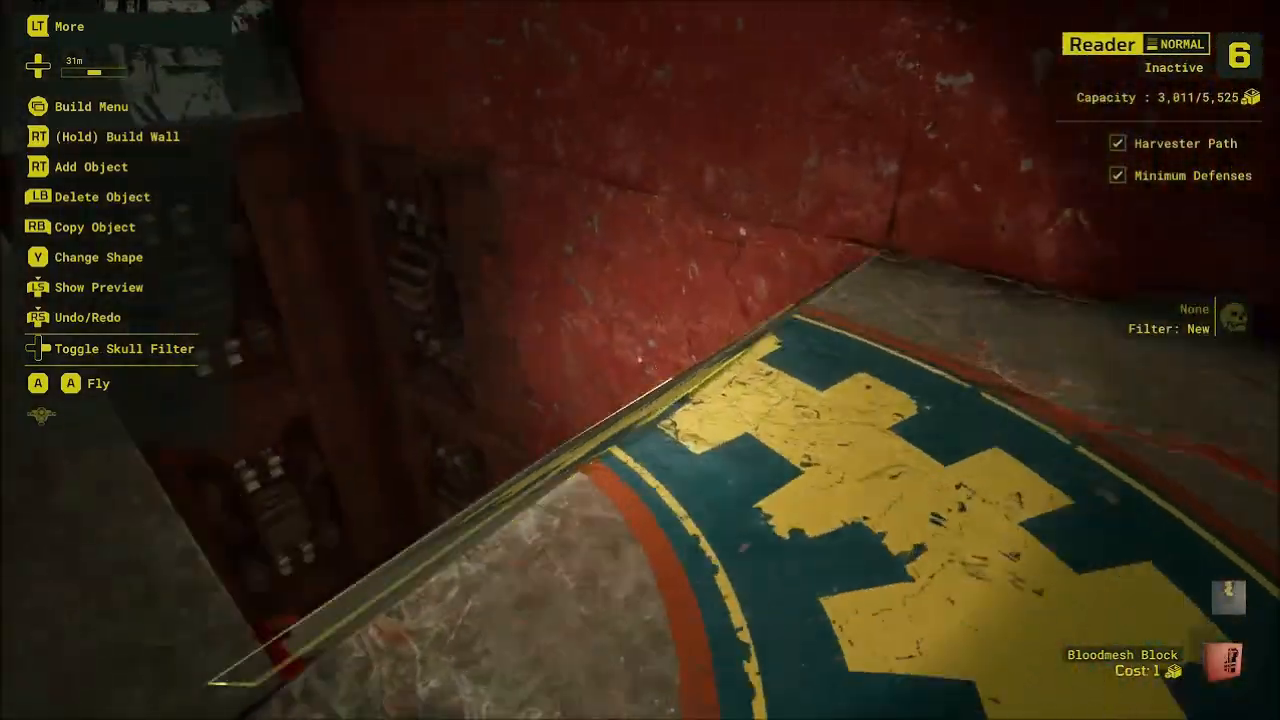
mouse_move(640, 360)
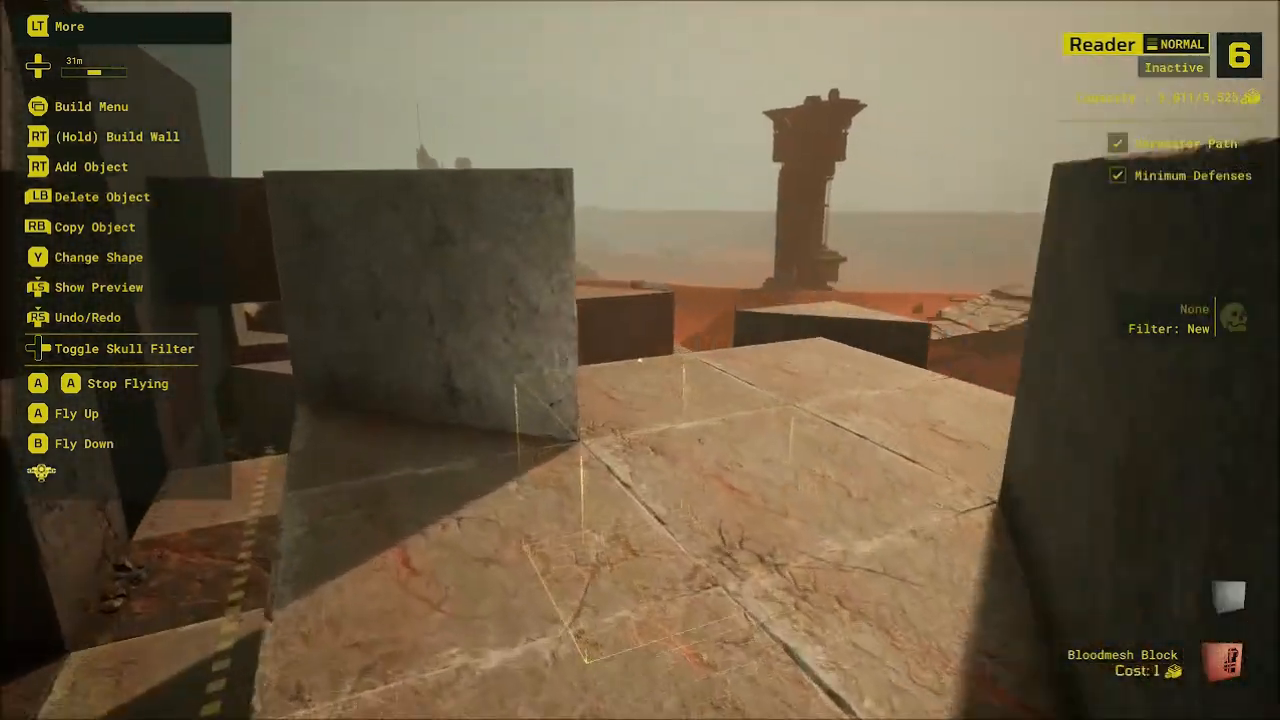
mouse_move(640, 360)
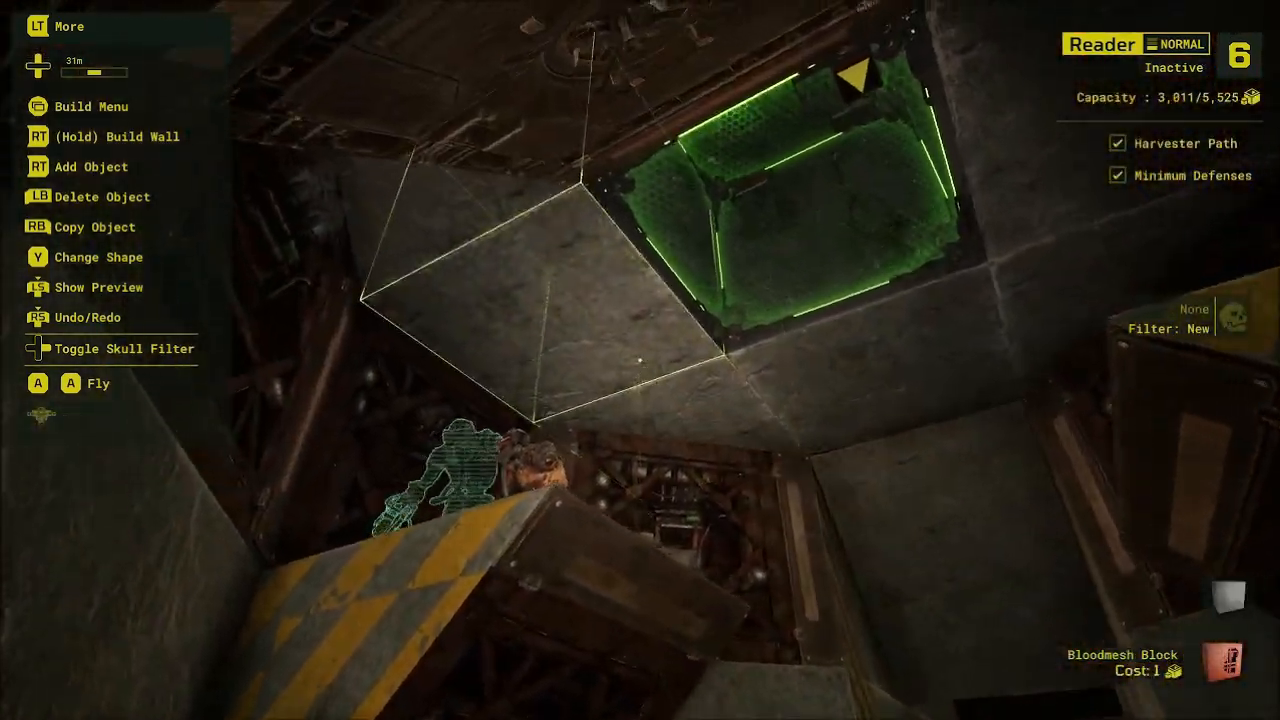
mouse_move(640, 360)
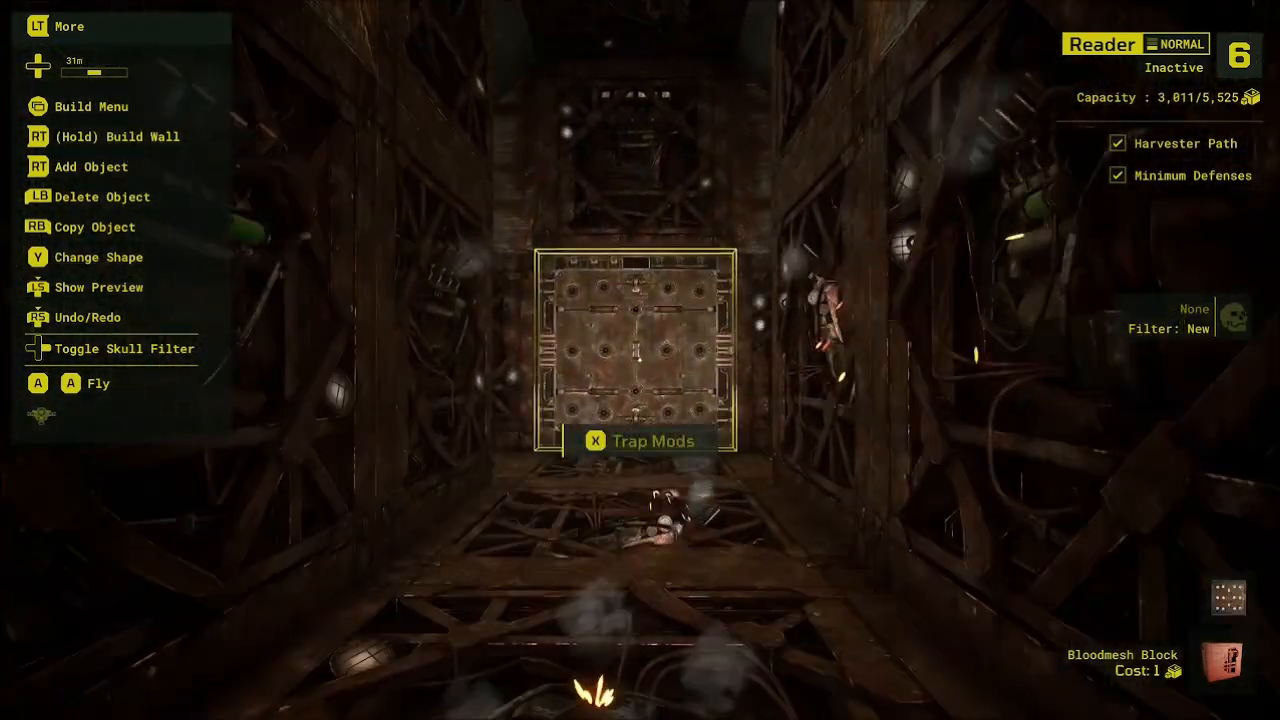
mouse_move(640, 360)
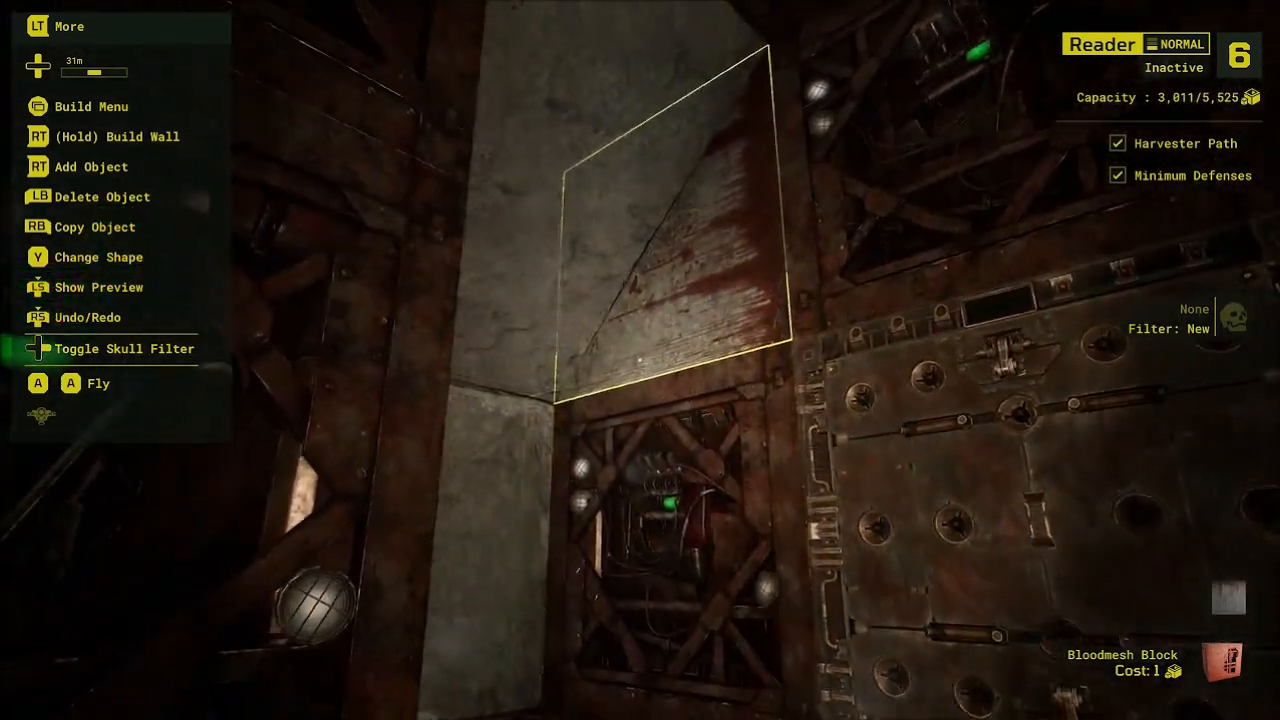
mouse_move(640, 360)
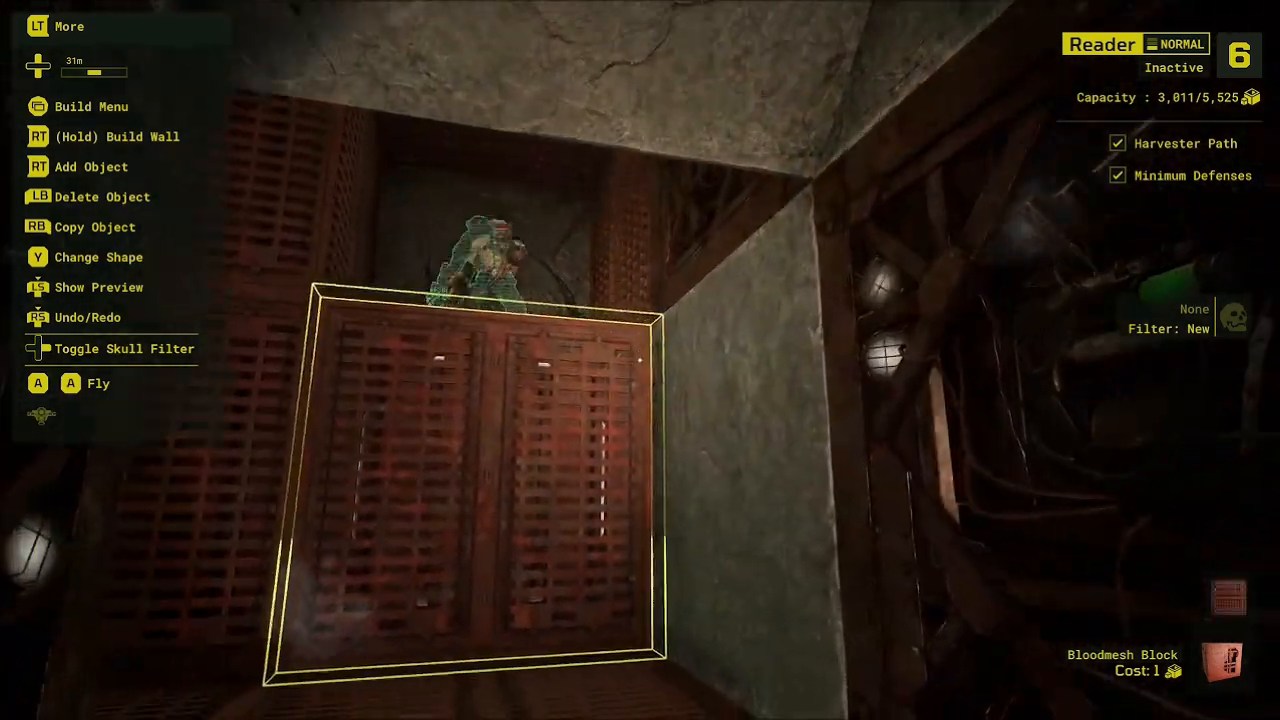
mouse_move(640, 360)
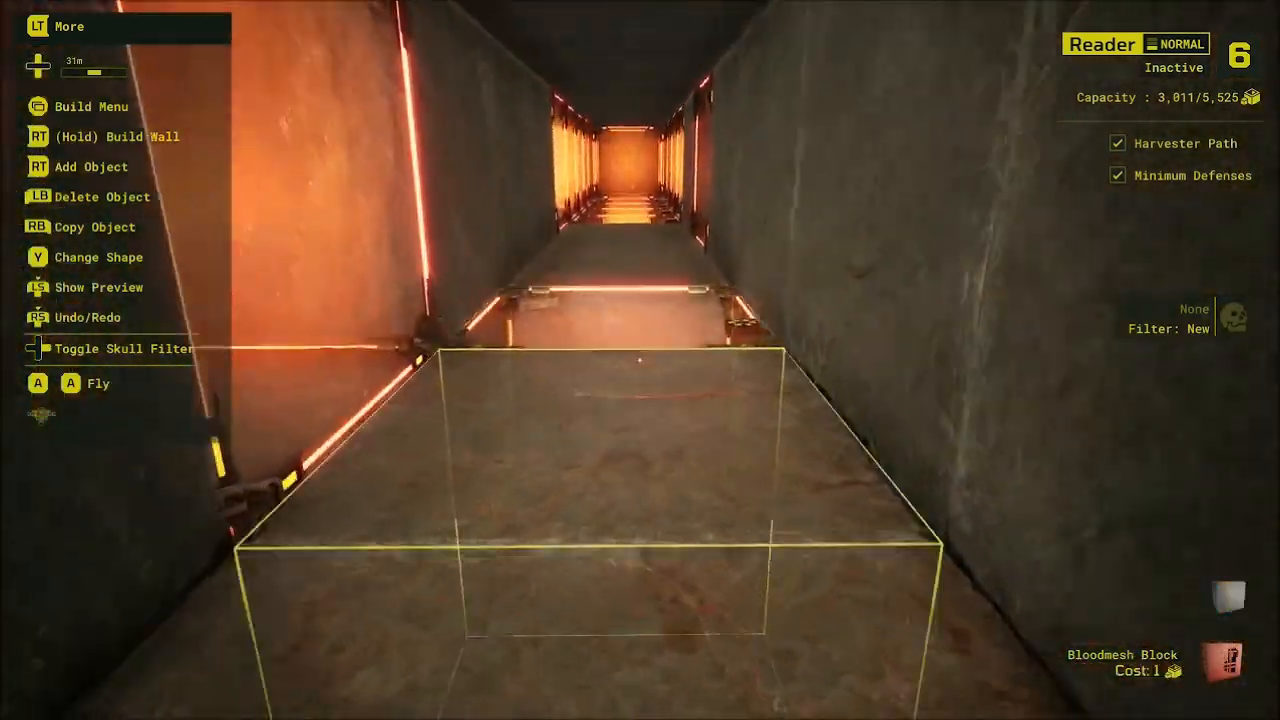
mouse_move(640, 360)
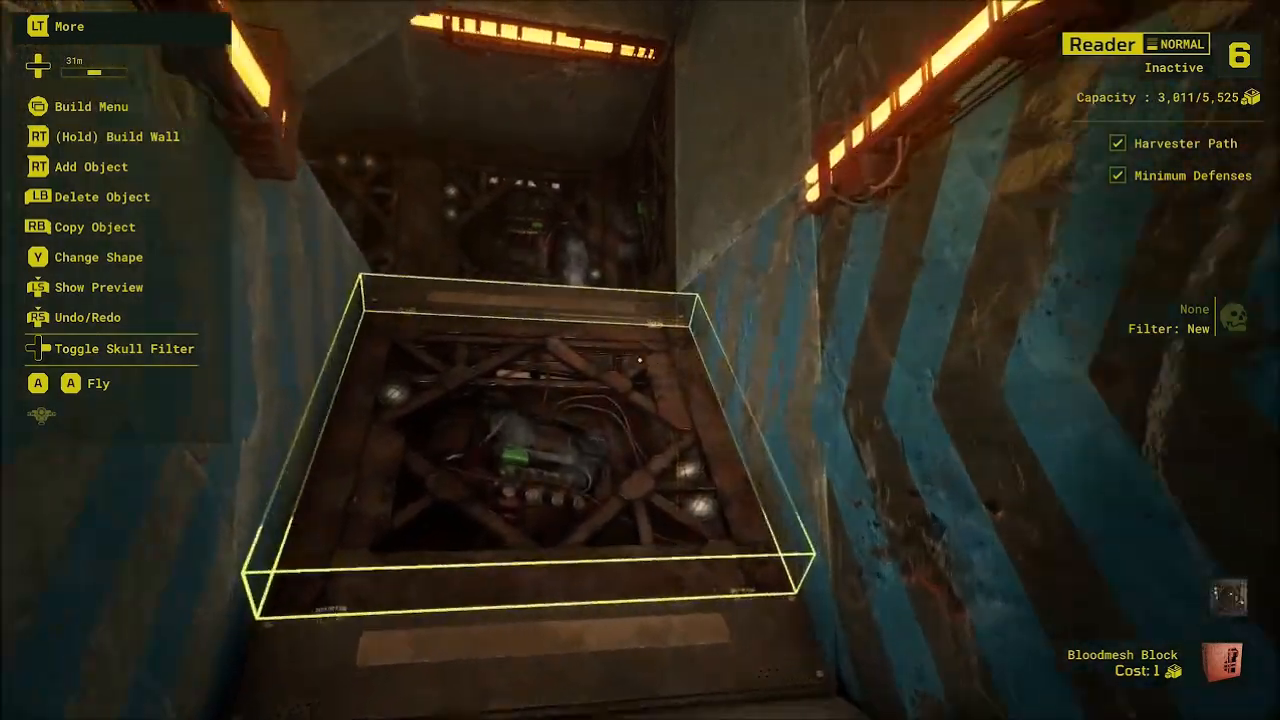
mouse_move(640, 360)
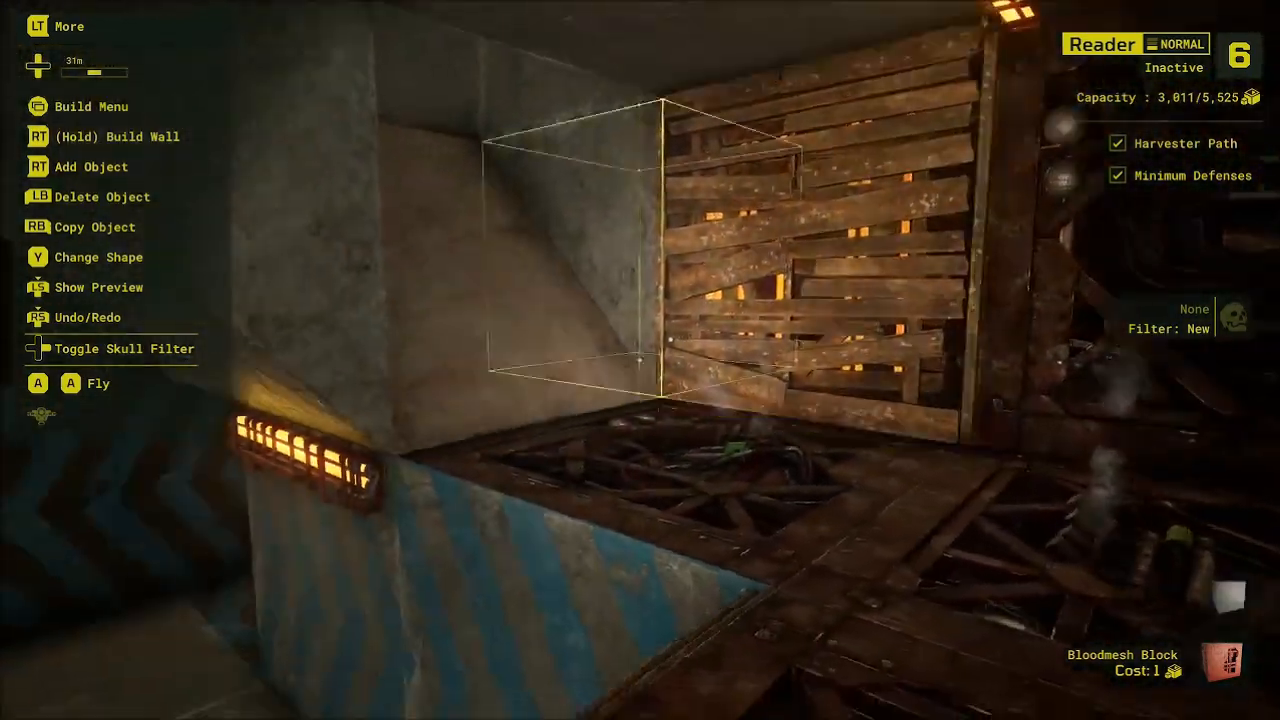
mouse_move(640, 360)
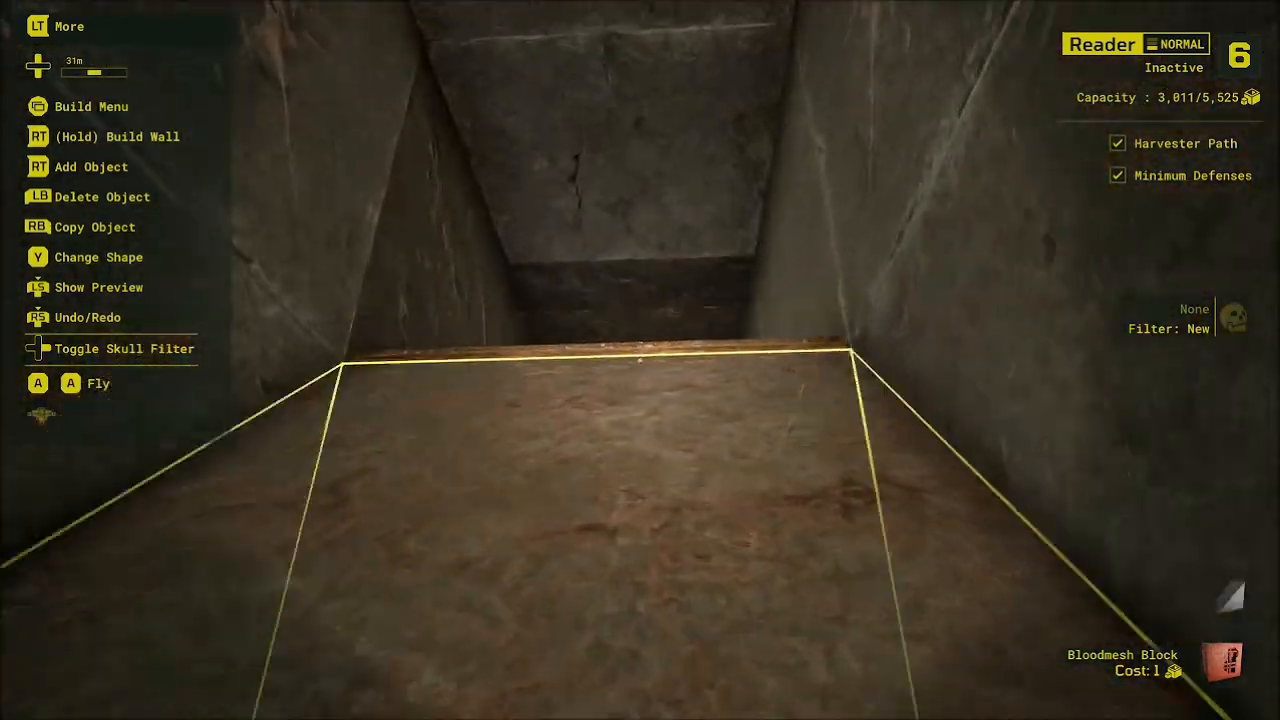
mouse_move(640, 360)
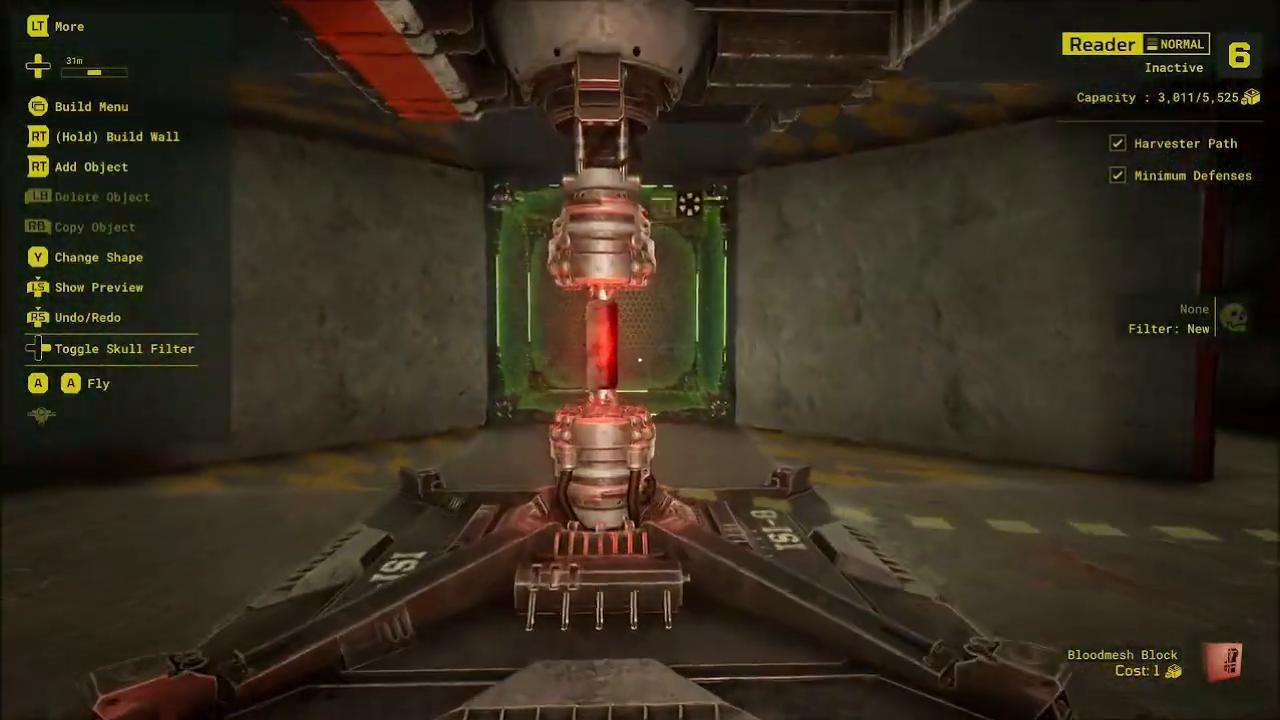
mouse_move(640, 360)
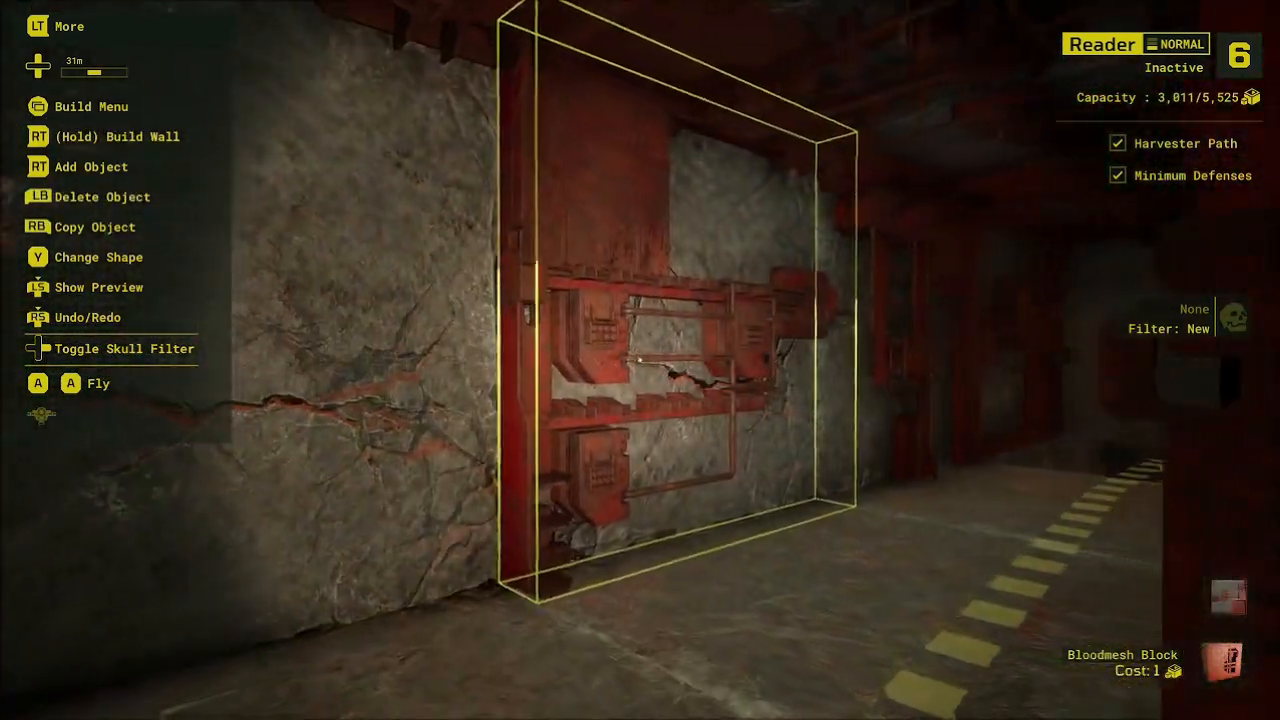
mouse_move(640, 360)
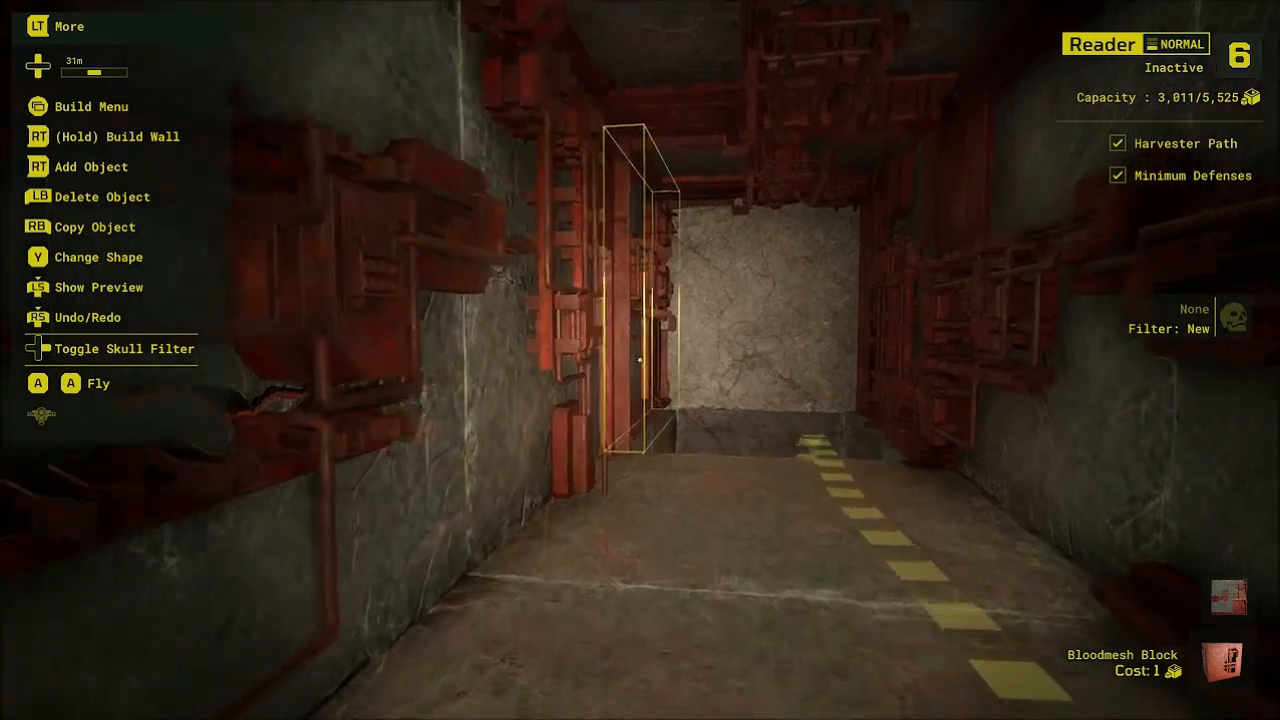
mouse_move(640, 360)
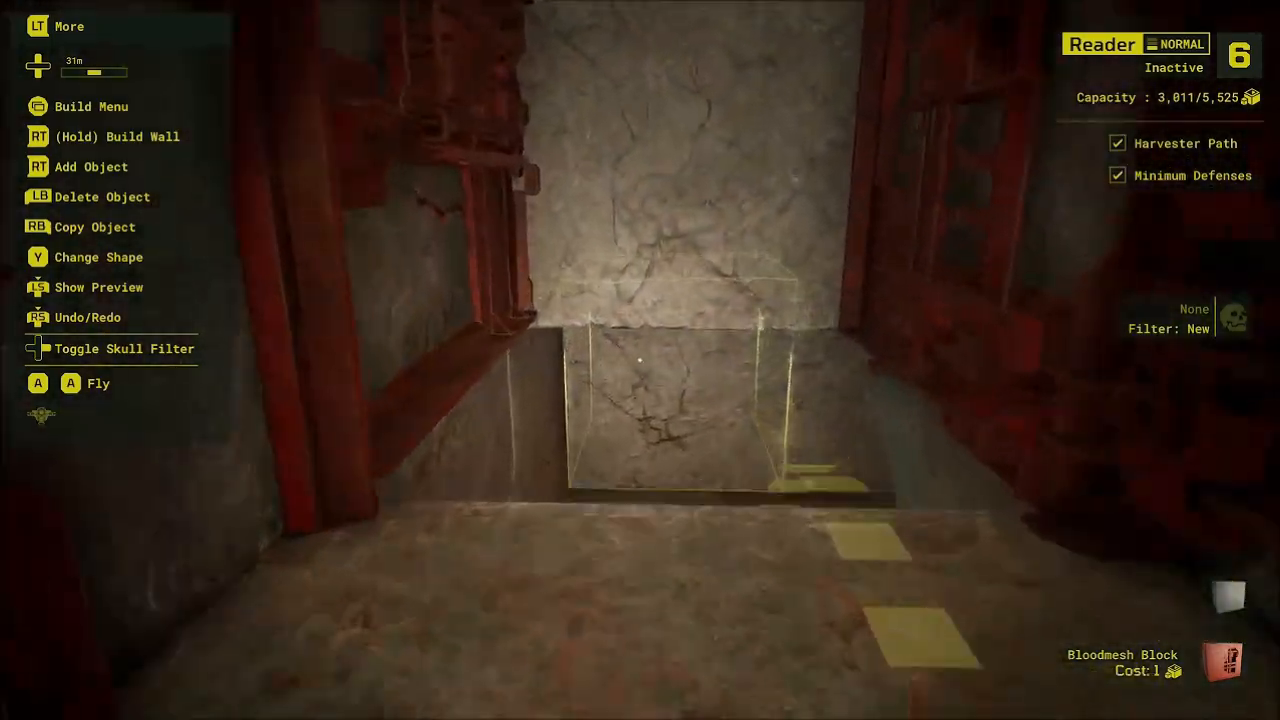
mouse_move(640, 360)
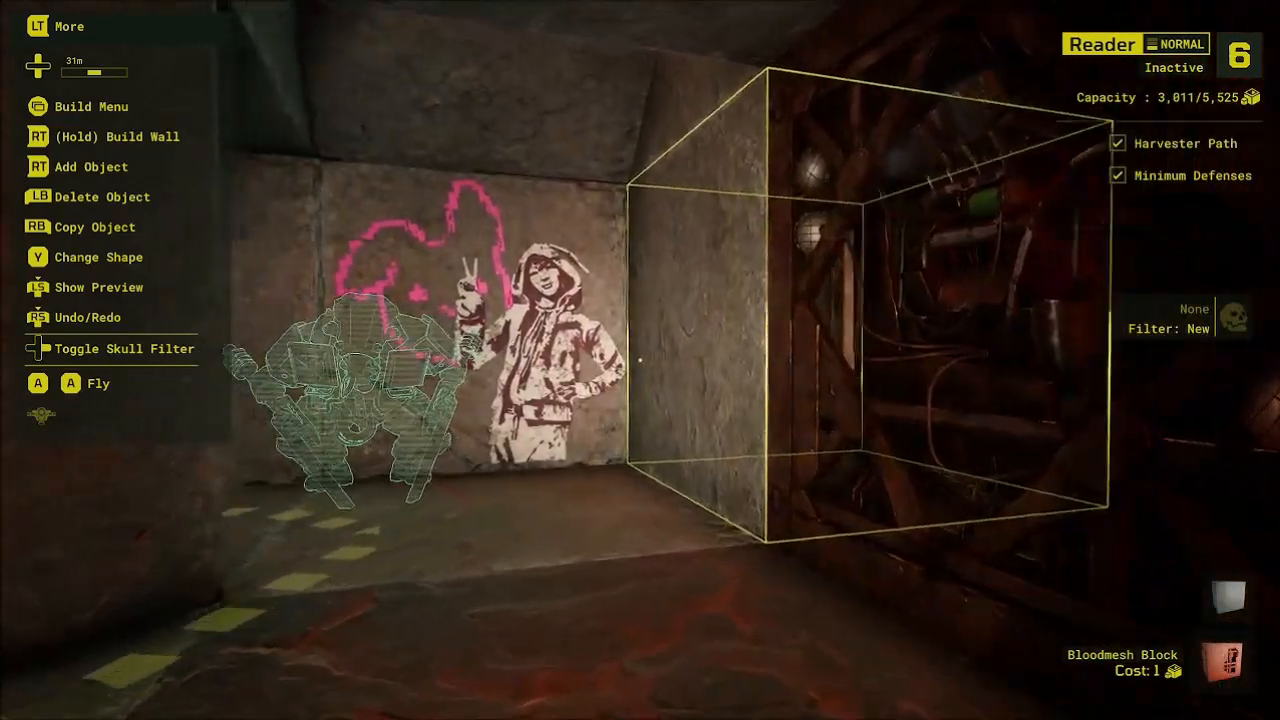
mouse_move(640, 360)
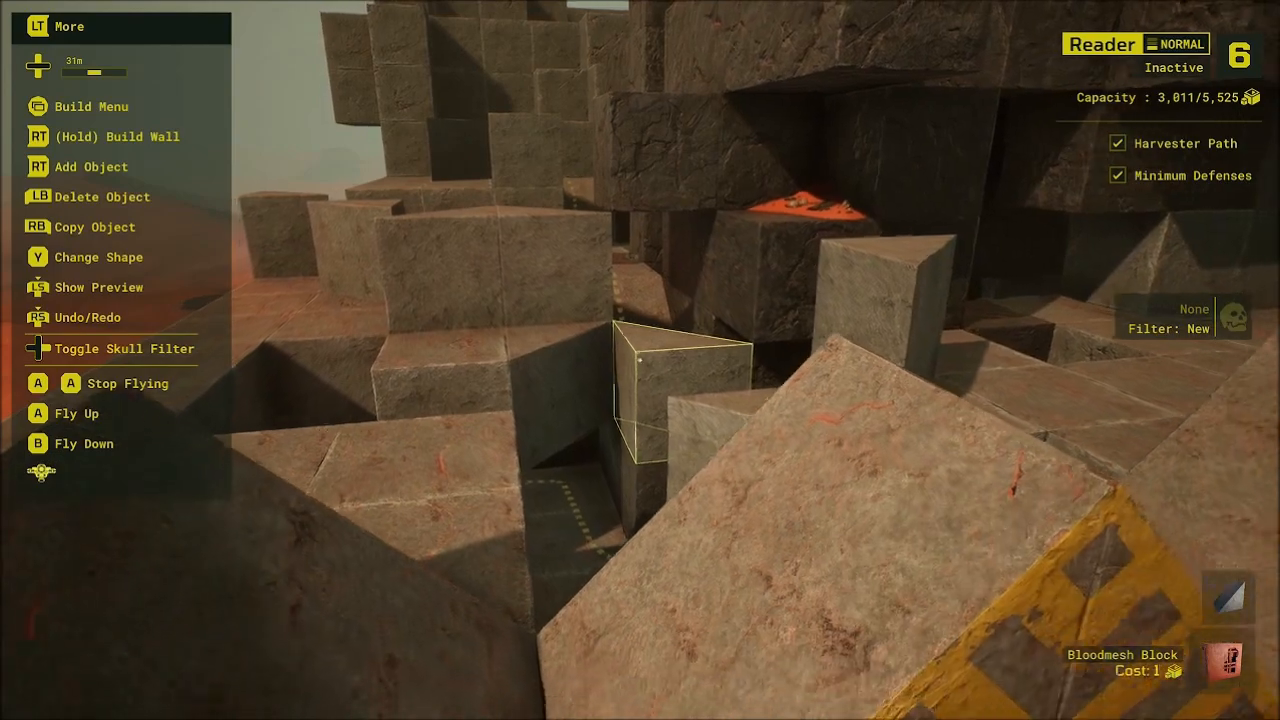
mouse_move(640, 360)
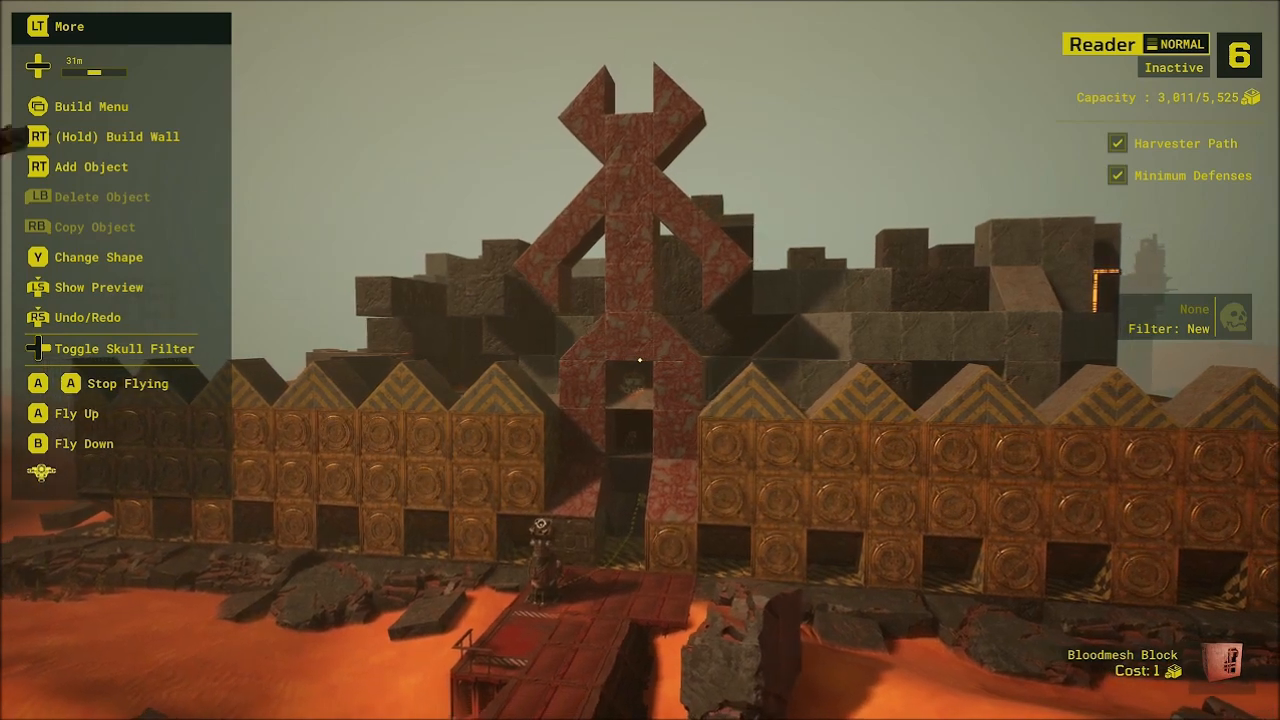
mouse_move(640, 360)
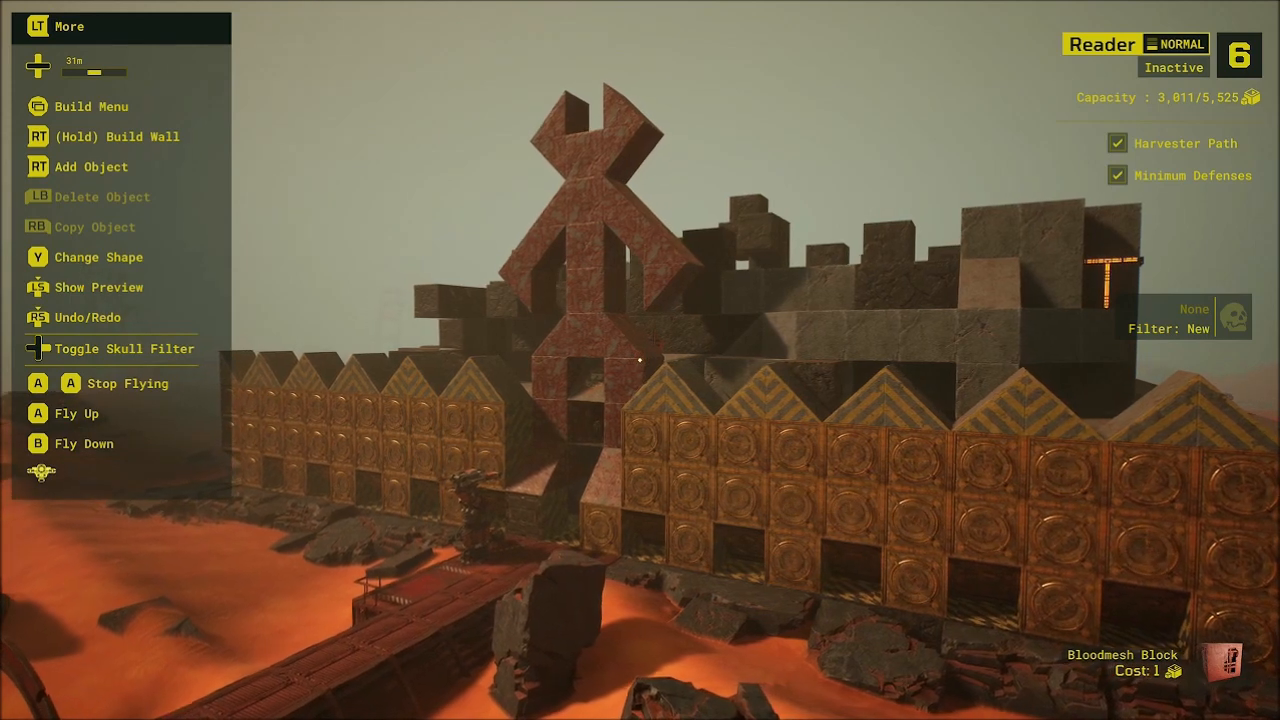
mouse_move(640, 360)
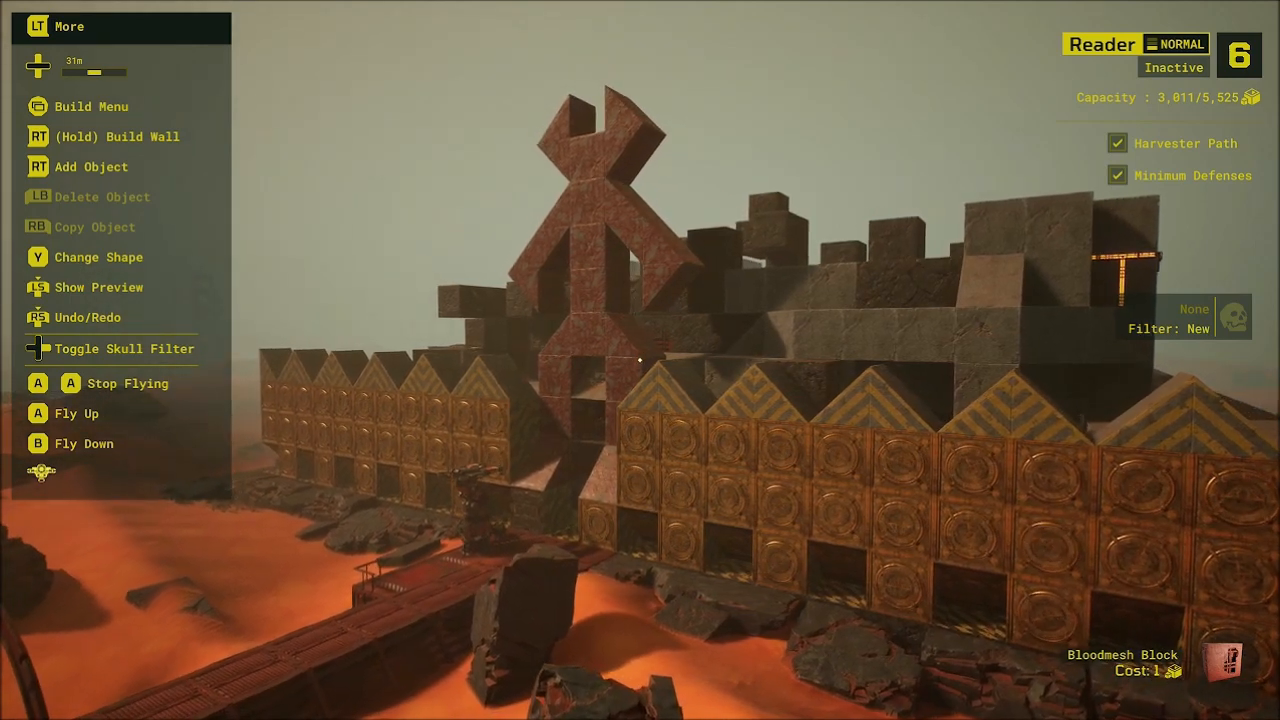
mouse_move(640, 360)
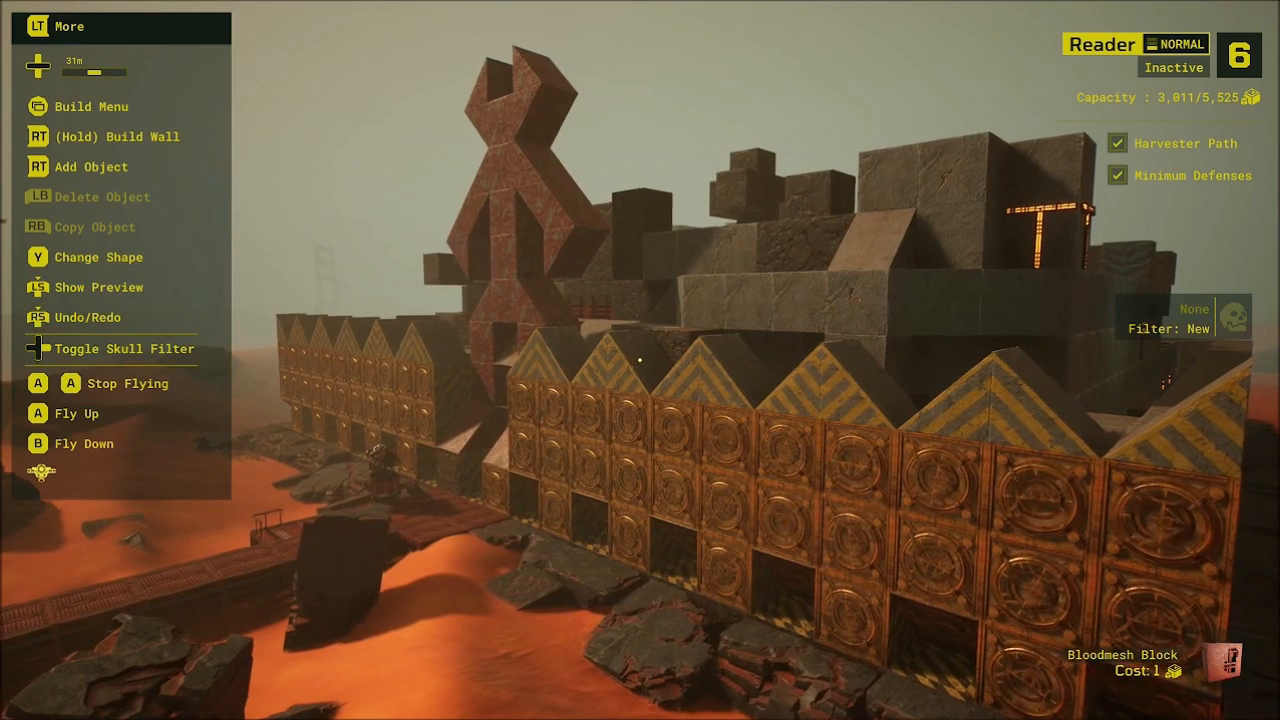
mouse_move(640, 360)
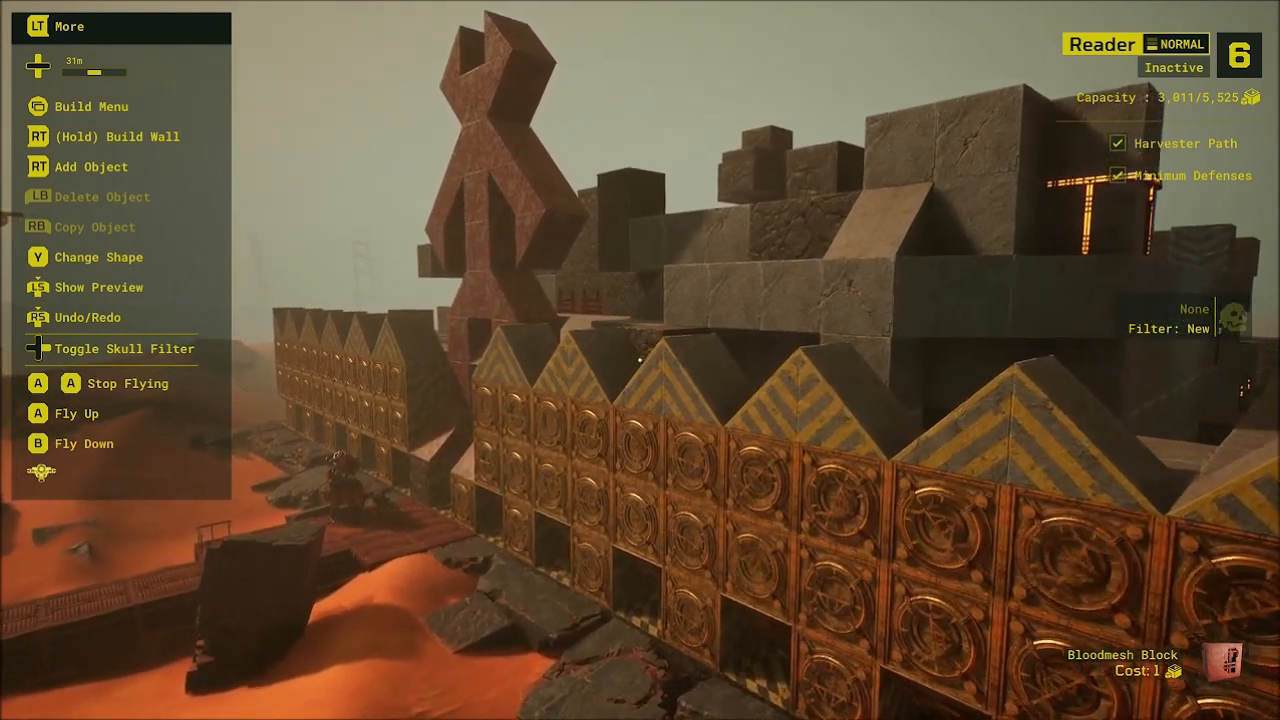
mouse_move(640, 360)
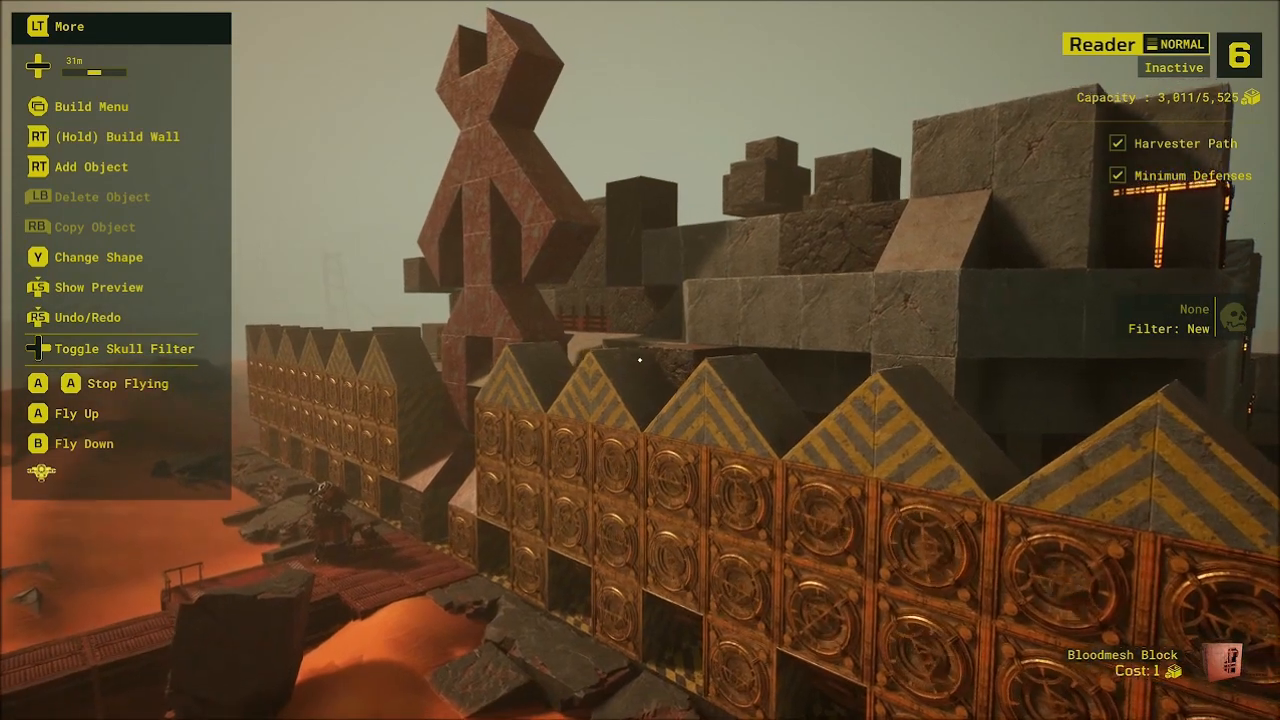